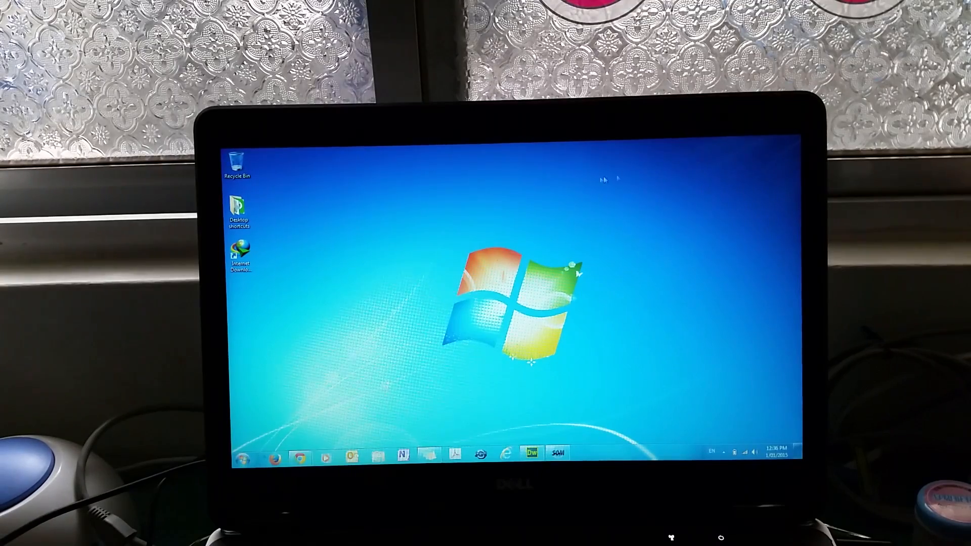
Search the Start menu for 'bluetooth' to launch the Bluetooth File Transfer wizard.
{"action": "left_click", "coordinate": [241, 457]}
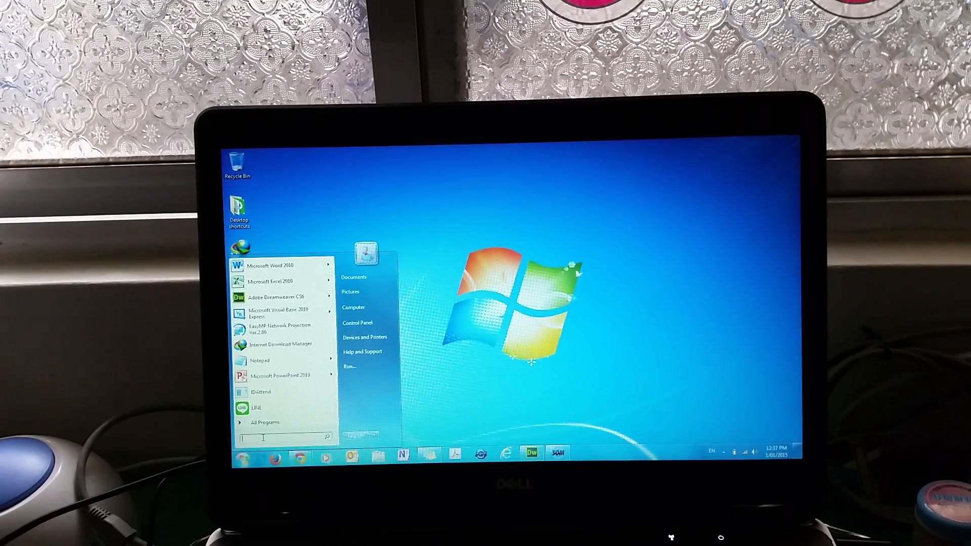
{"action": "type", "text": "bluetooth"}
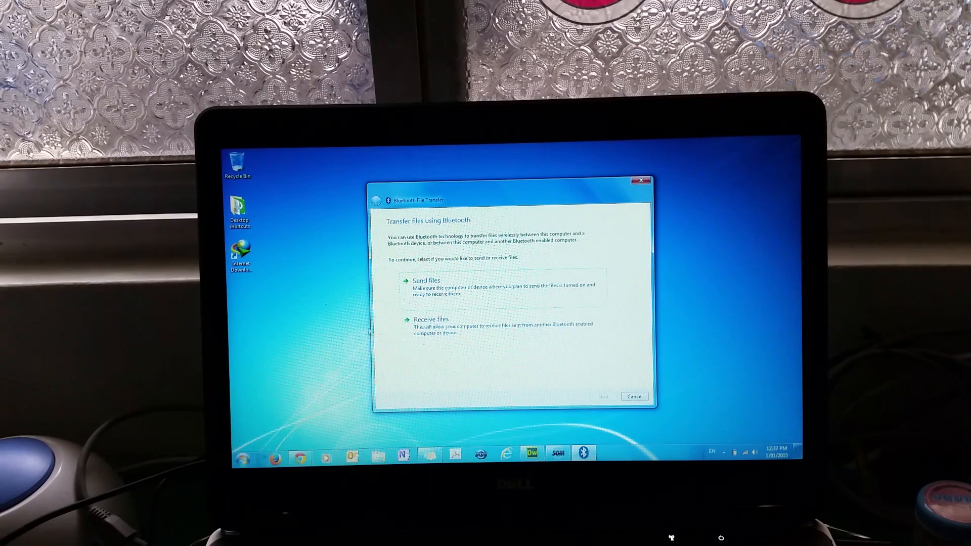
Receive the incoming photo and finish with My Documents as the save location.
{"action": "left_click", "coordinate": [431, 319]}
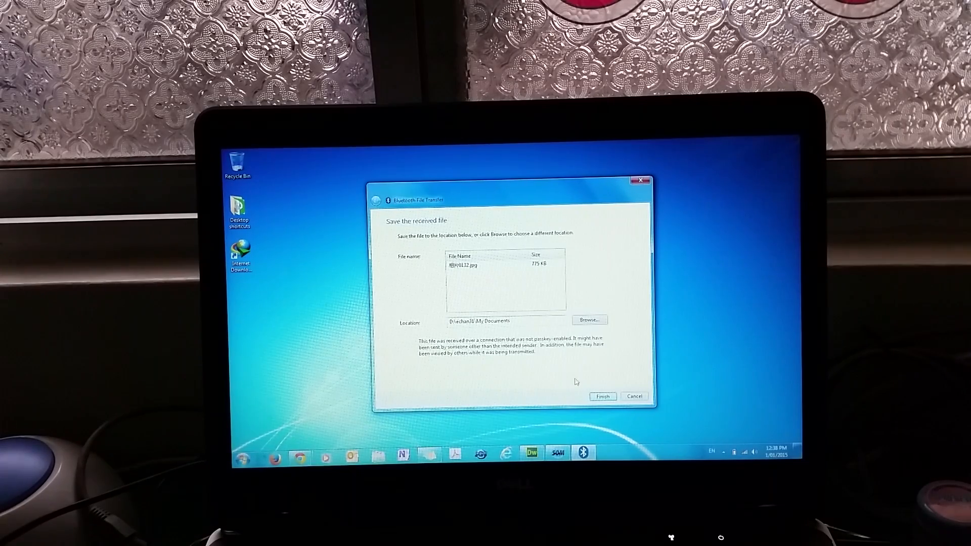
{"action": "left_click", "coordinate": [601, 397]}
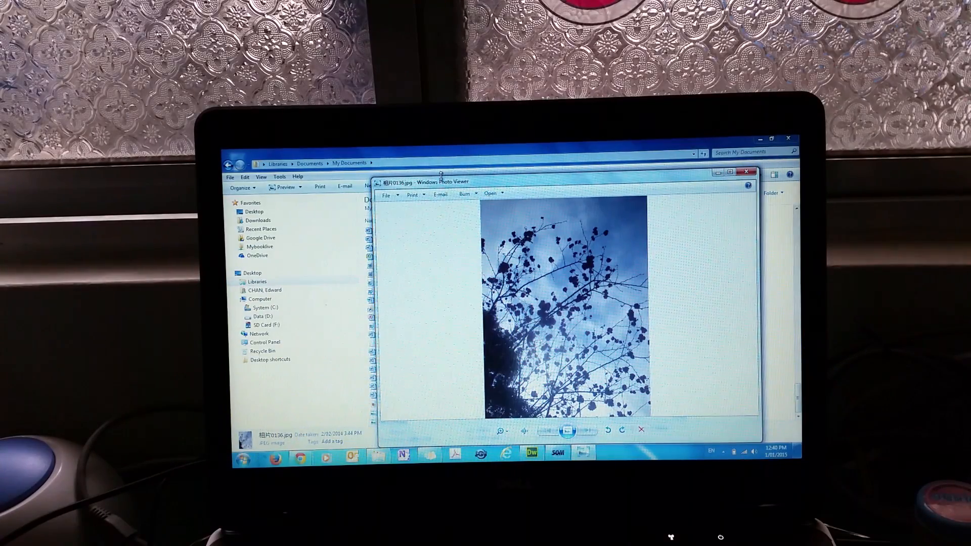